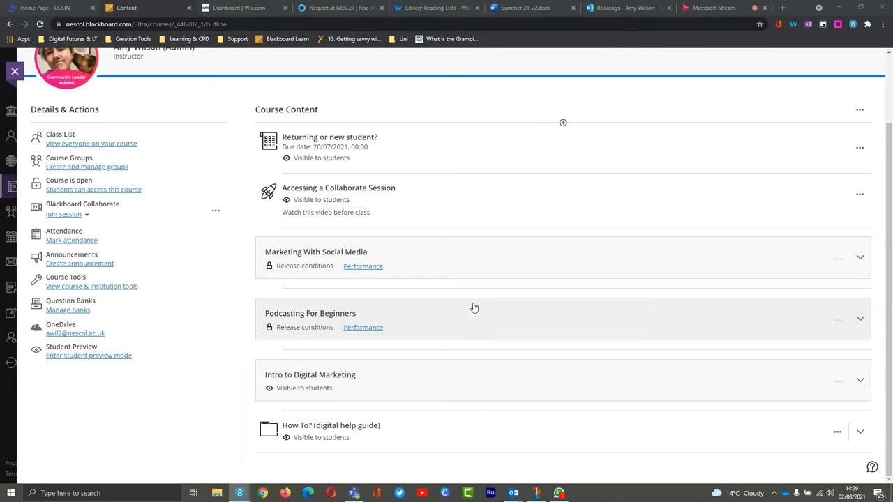
mouse_move(558, 232)
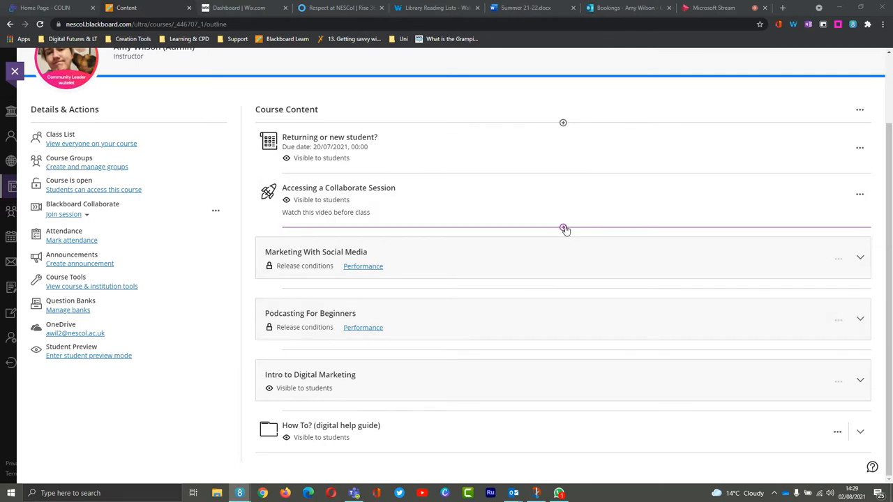
Bring up the Course Tools catalogue via the add-content plus and Content Market
click(564, 229)
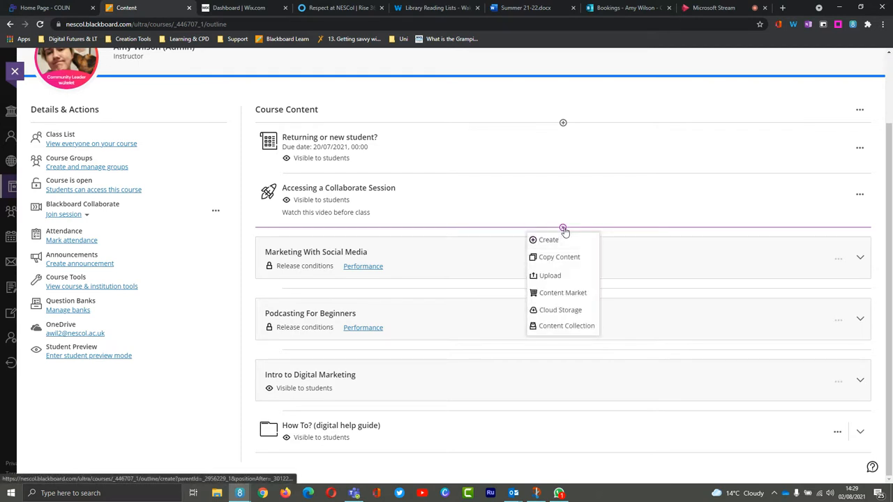
mouse_move(563, 293)
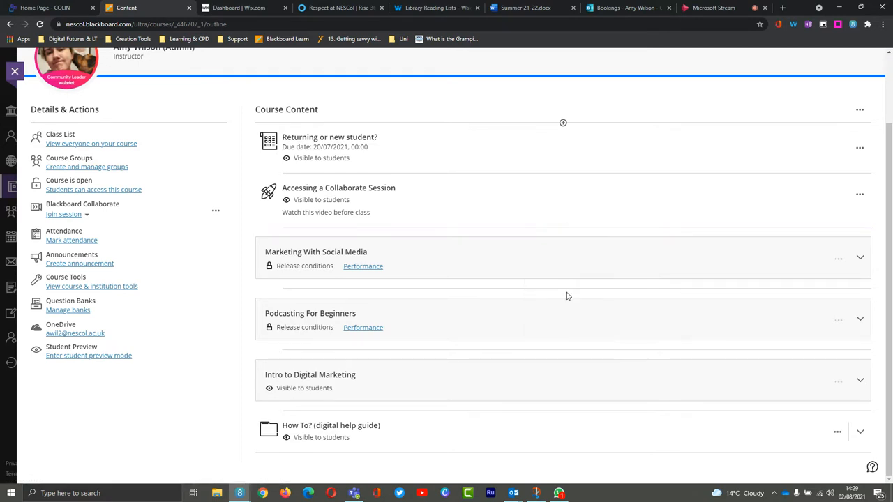
click(93, 286)
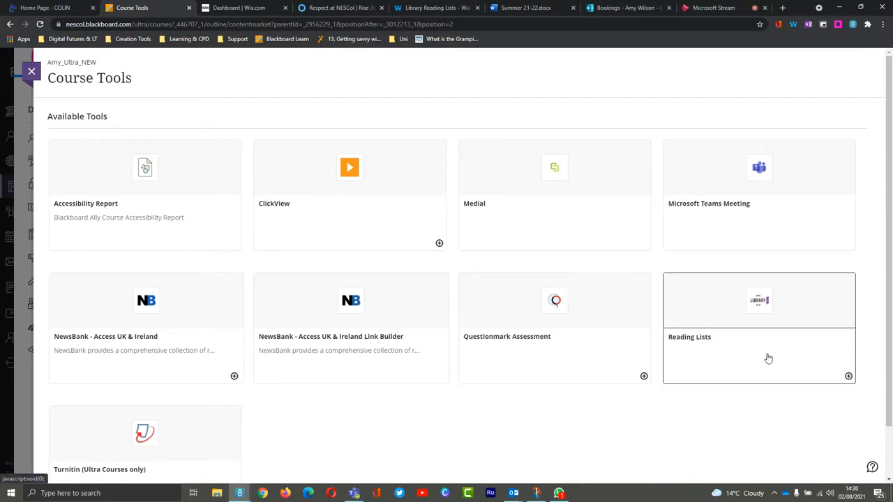
mouse_move(848, 377)
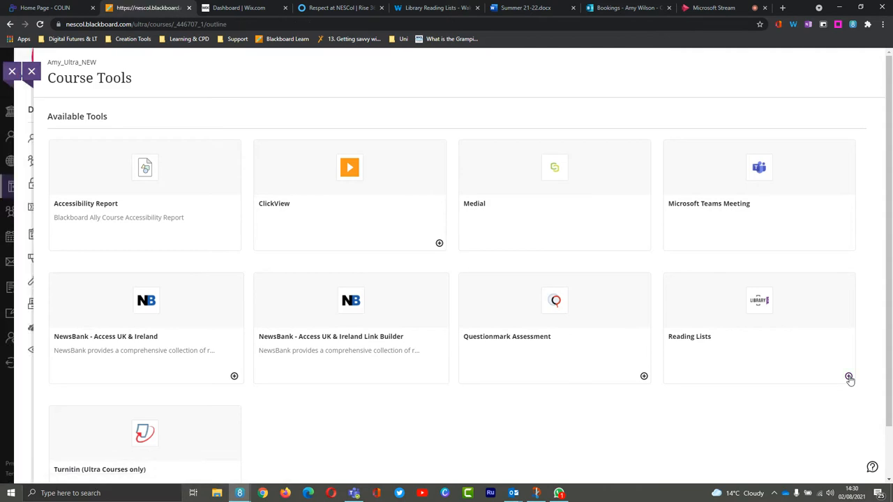
Add the Reading Lists tool to the course content, hidden from students
click(31, 70)
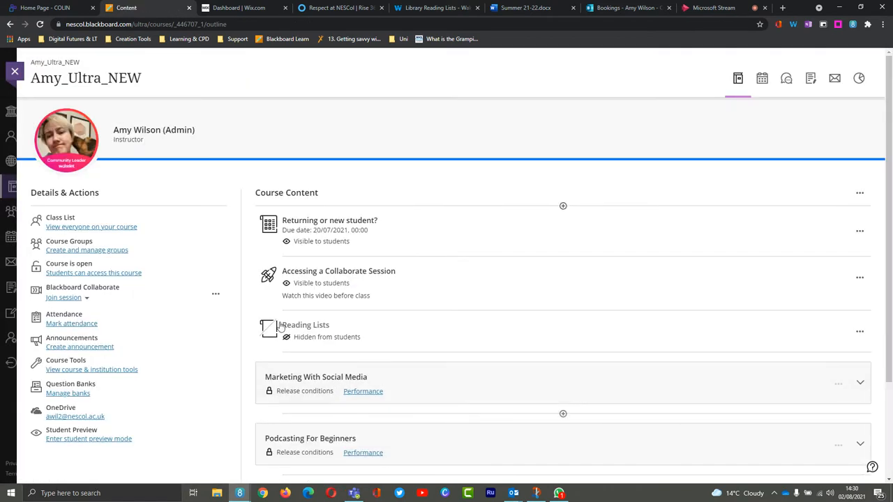
mouse_move(306, 329)
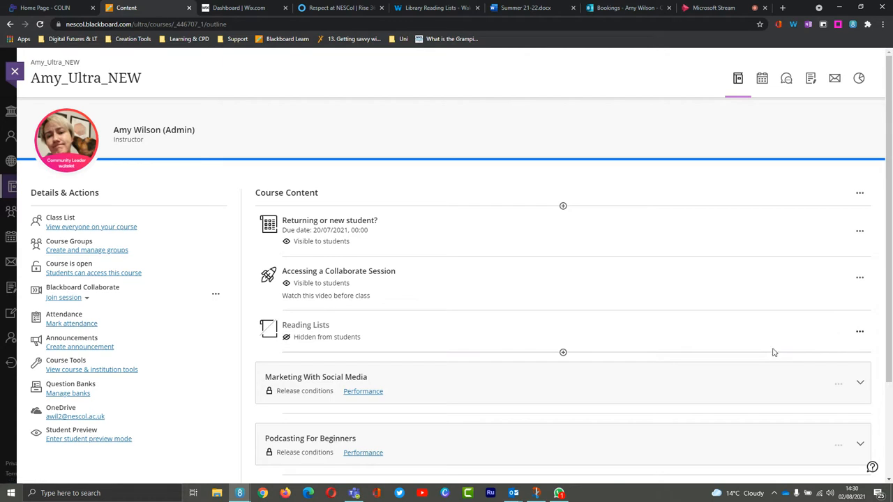
Retitle the Reading Lists item 'digital marketing reading list!' and keep it hidden from students
click(306, 324)
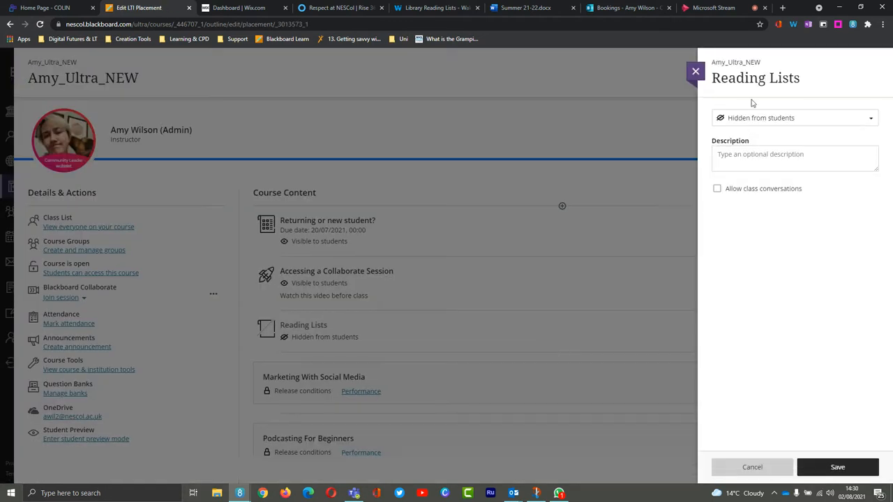
double_click(756, 78)
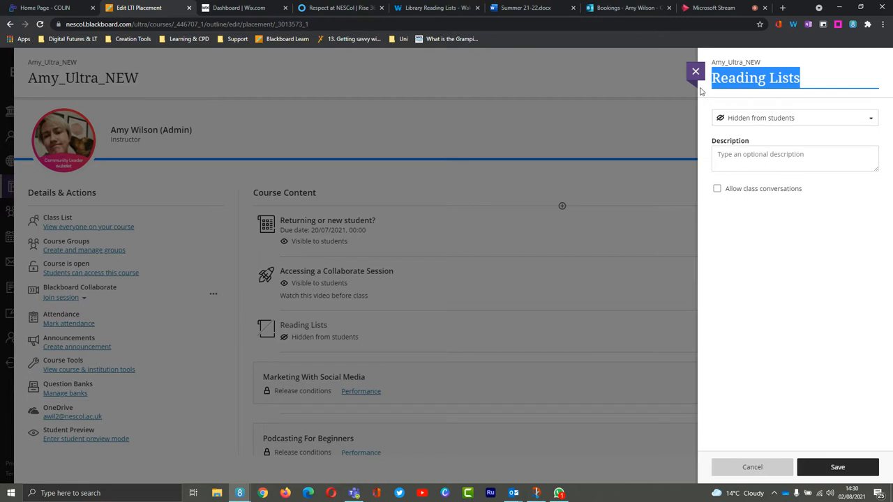
text(digital ma)
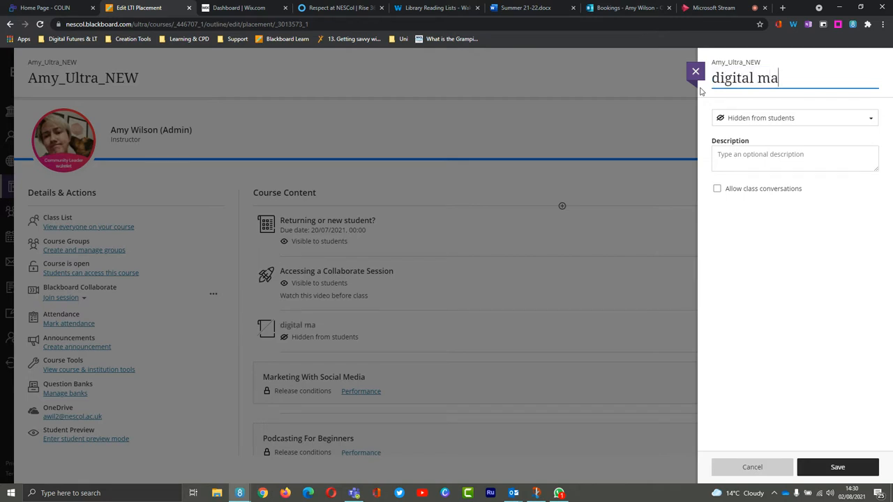
text(rketing reading list!)
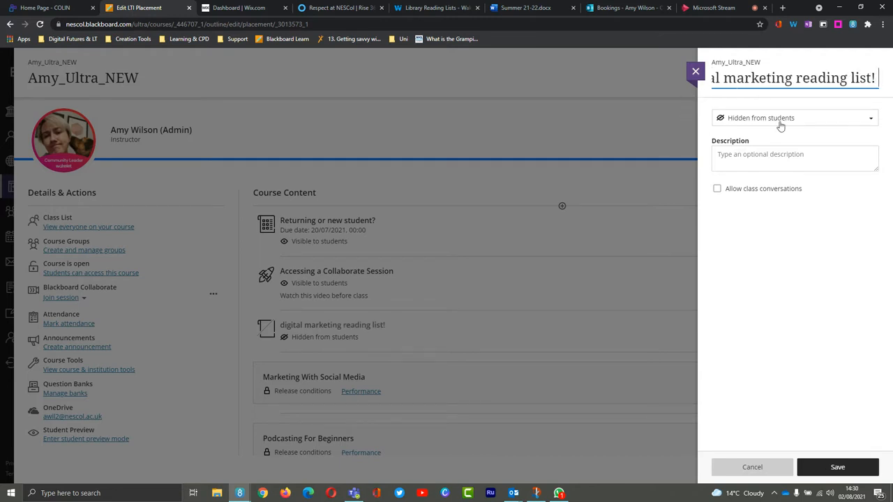
click(794, 117)
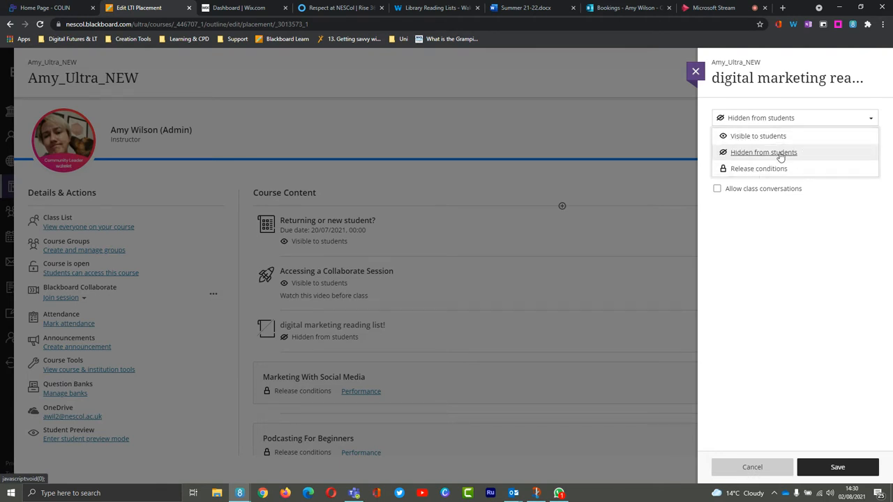
click(763, 152)
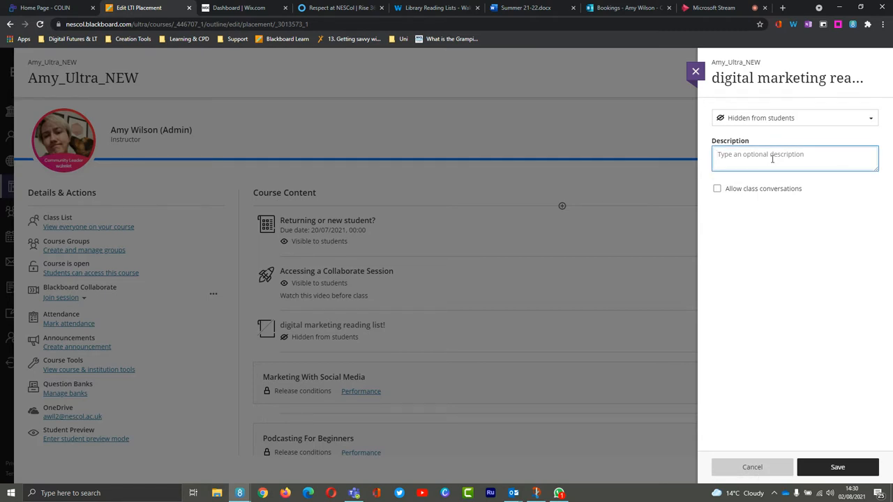
Describe it as 'here are all the books for the course!' and save the item
text(here are)
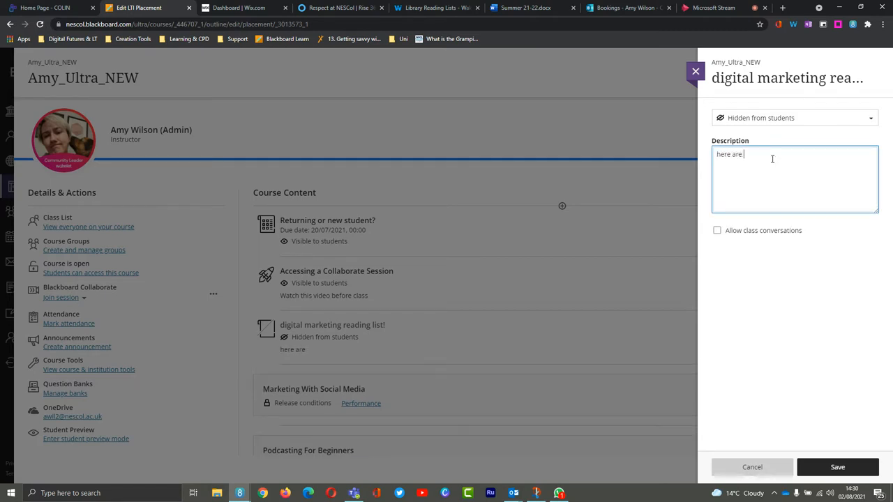
text(all the books fo)
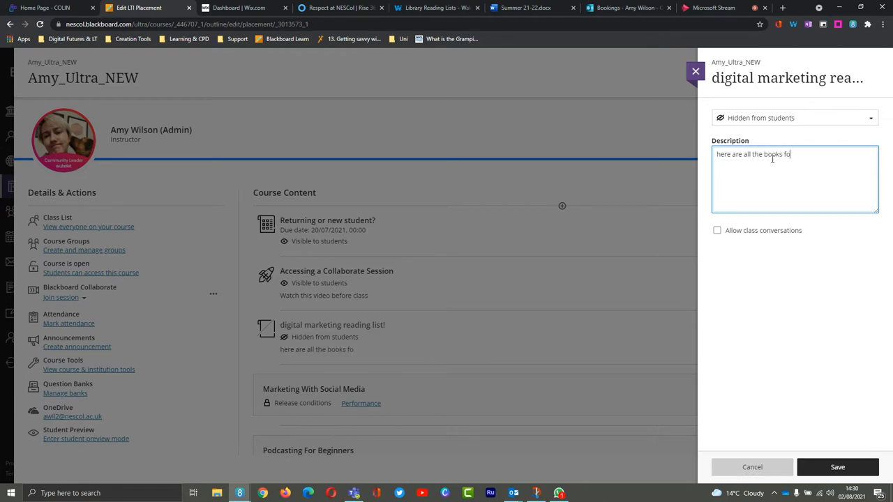
text(r the course!)
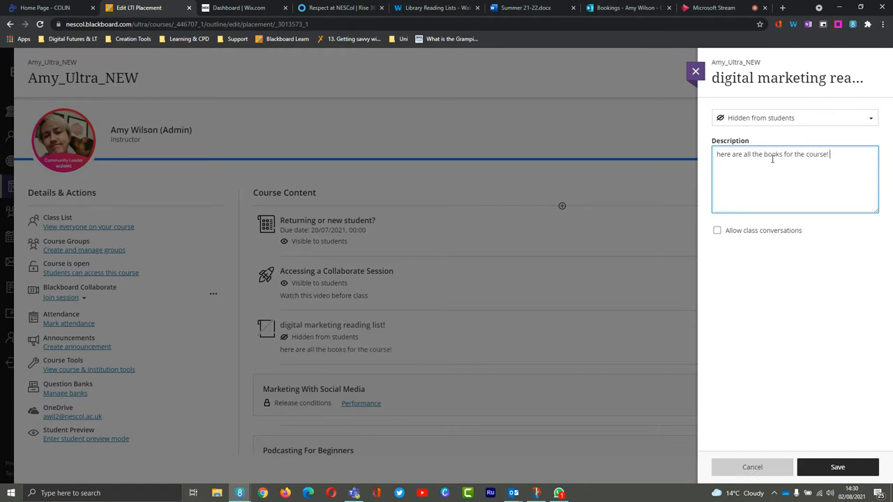
click(837, 466)
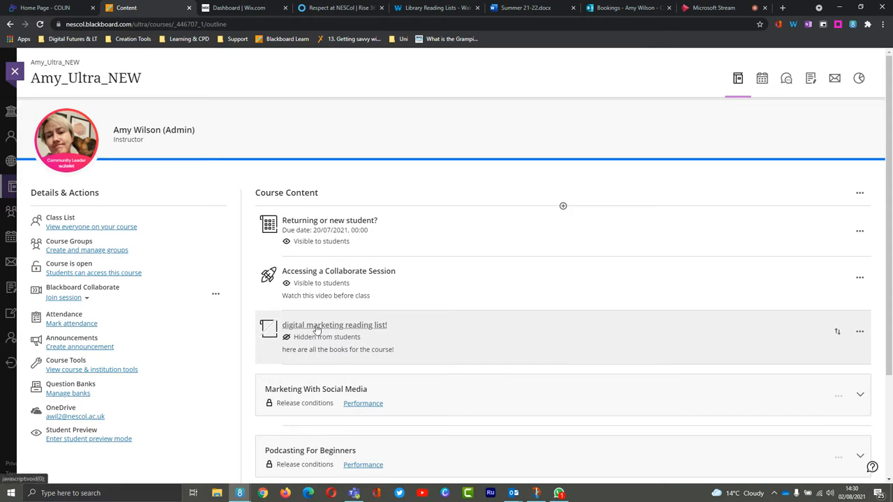
Launch the digital marketing reading list into the library reading list service
click(335, 325)
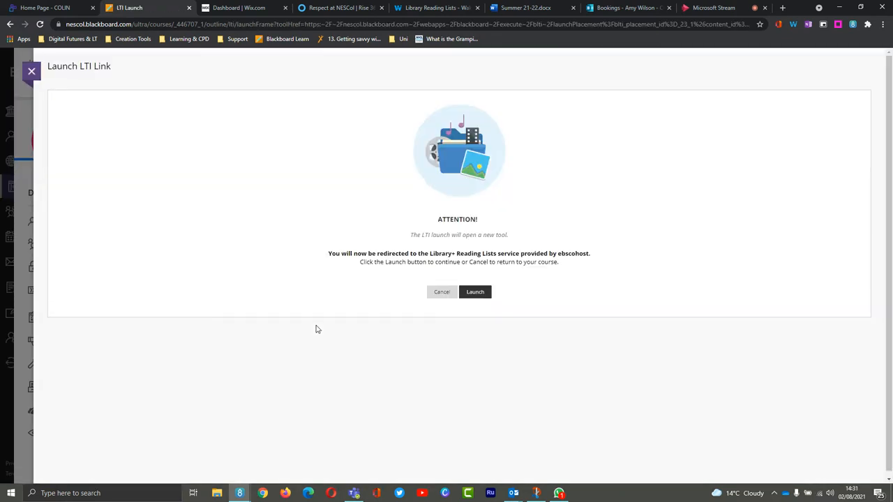
click(475, 291)
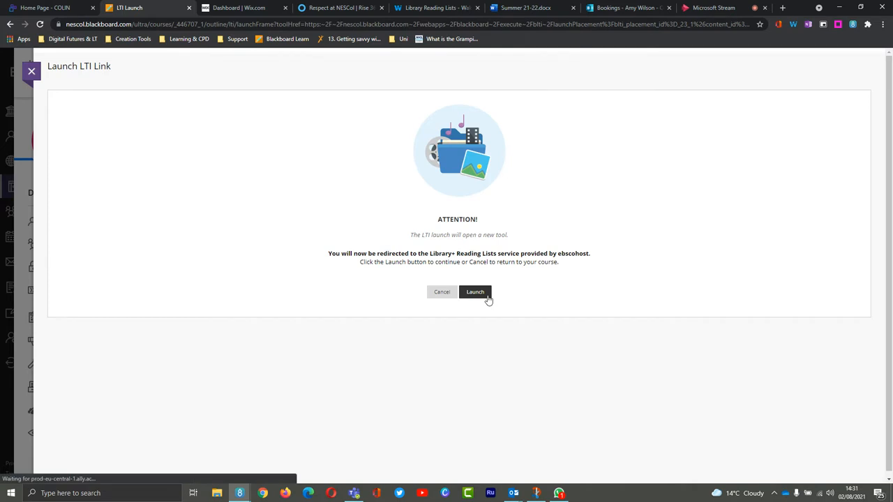
click(474, 291)
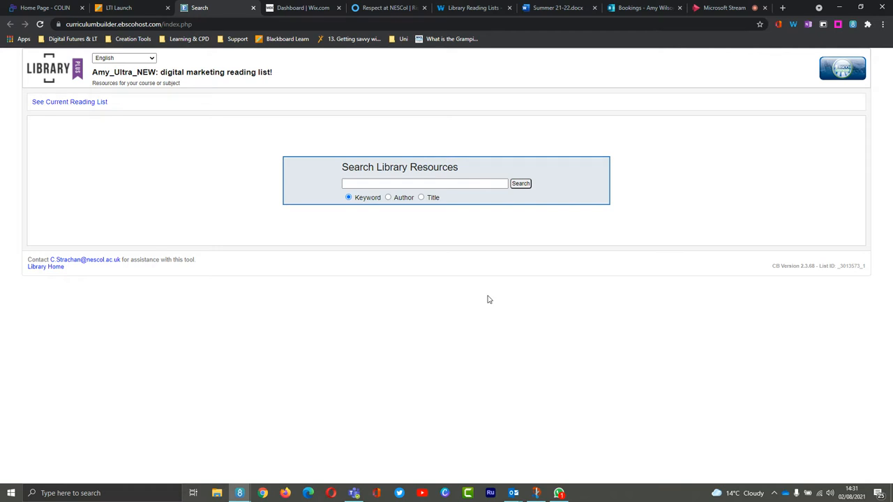
mouse_move(438, 221)
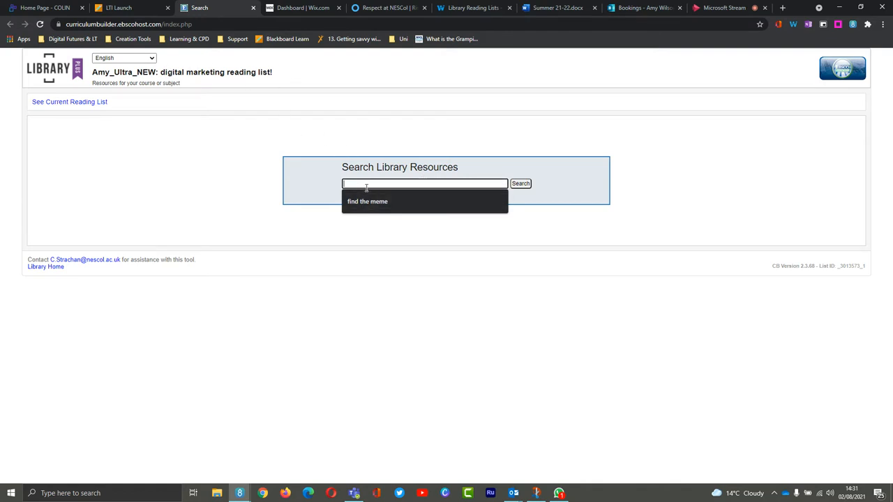
Search the library catalogue for the keyword 'digital marketing'
text(digital marketing)
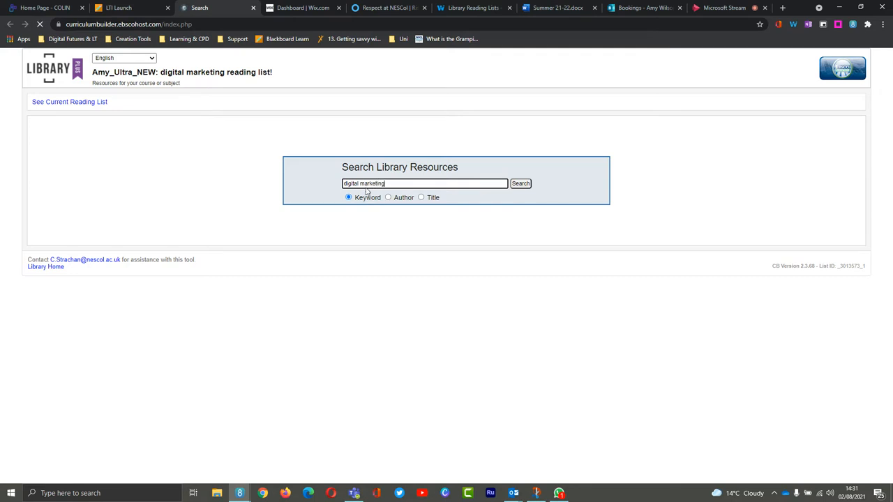
click(520, 183)
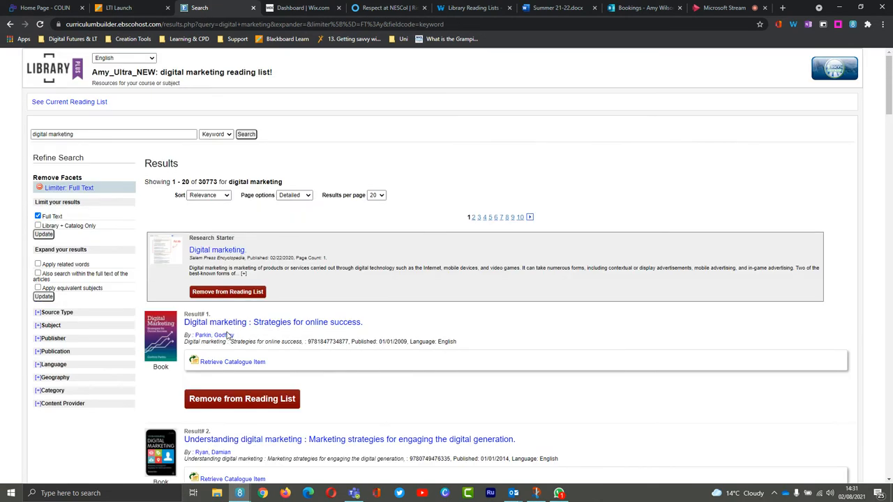
mouse_move(229, 337)
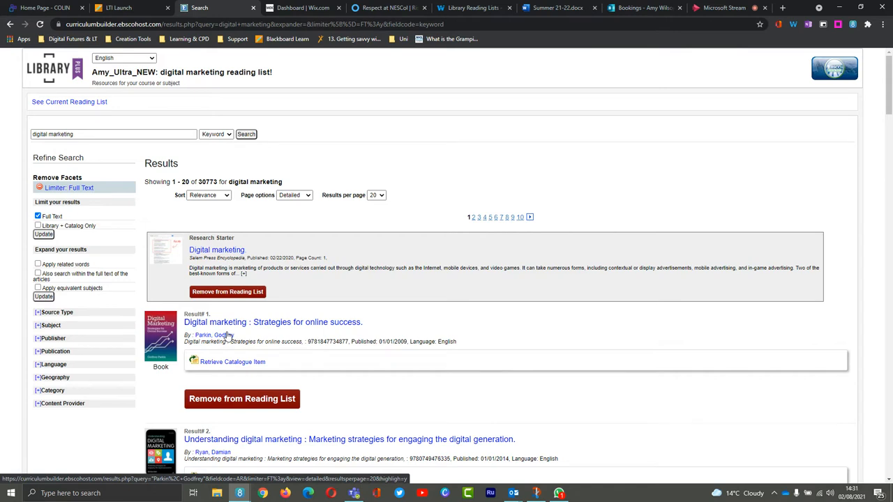
scroll(down, 3)
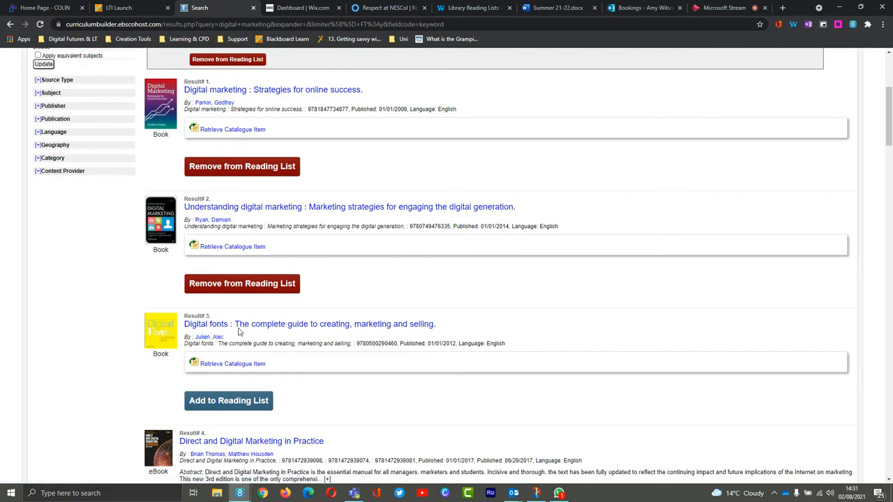
mouse_move(231, 128)
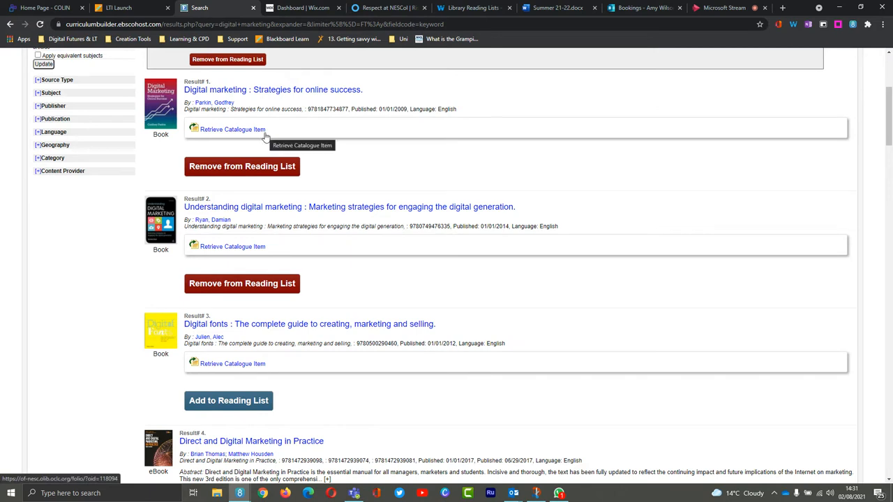
mouse_move(244, 154)
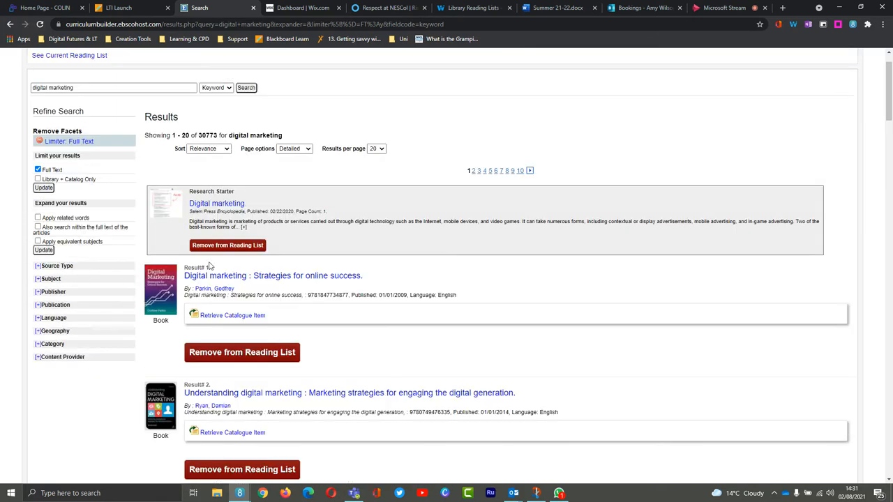
mouse_move(232, 316)
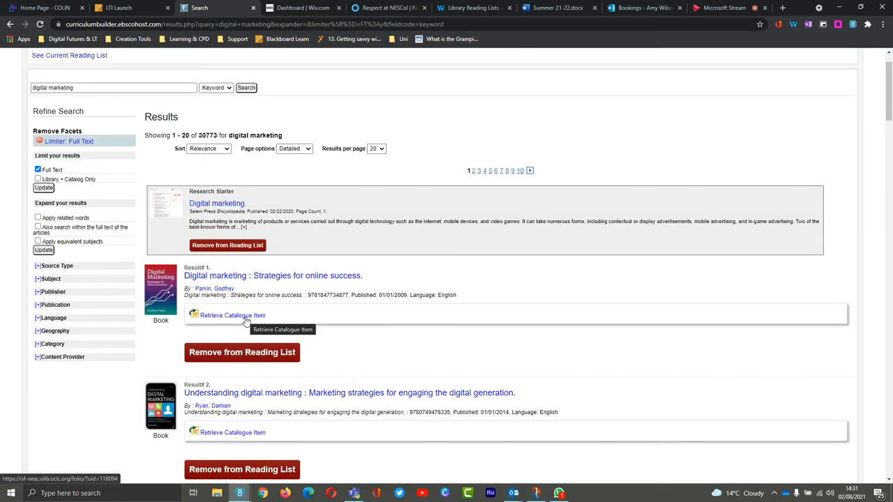
mouse_move(262, 323)
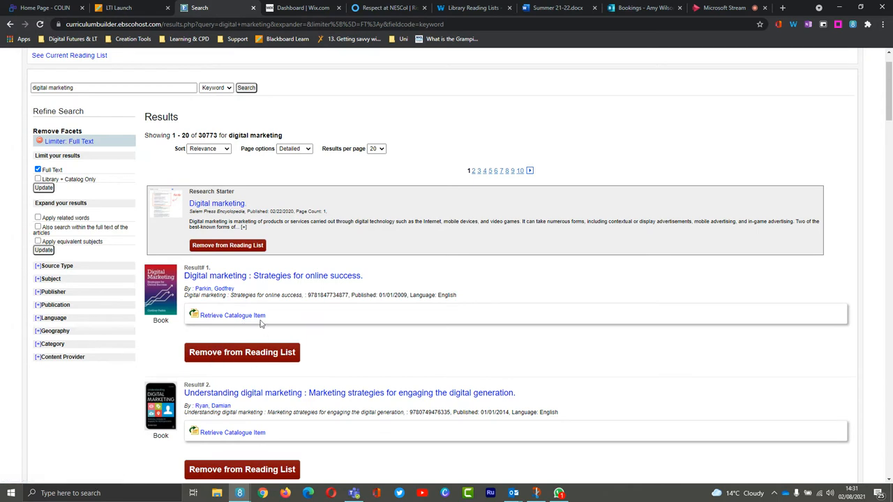
mouse_move(233, 315)
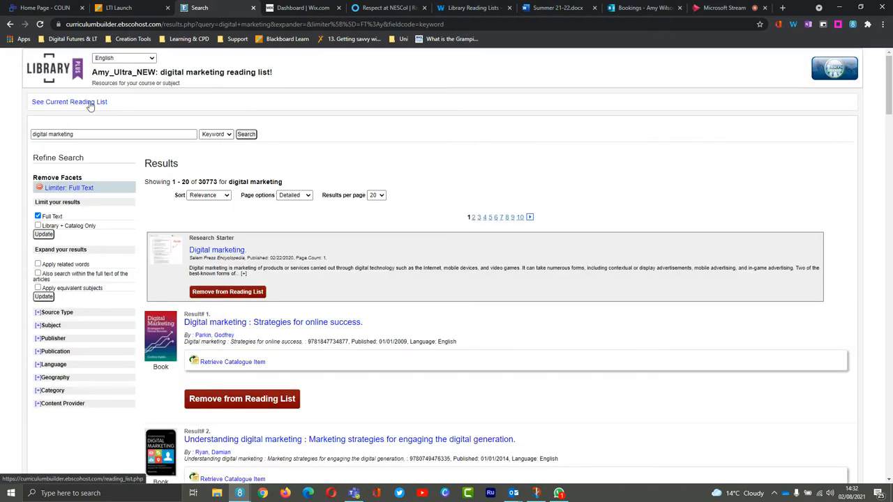
View the current reading list, adjust the first book's sort order and expand Add Folder
click(69, 102)
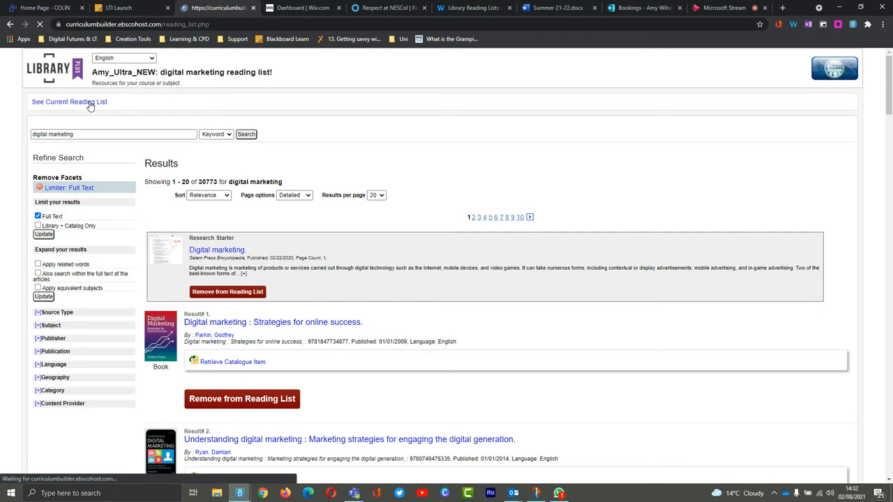
click(70, 102)
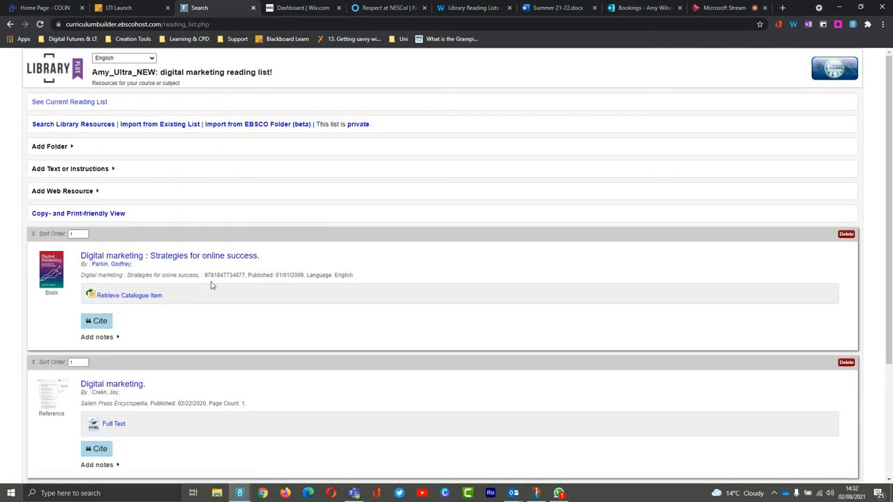
scroll(down, 3)
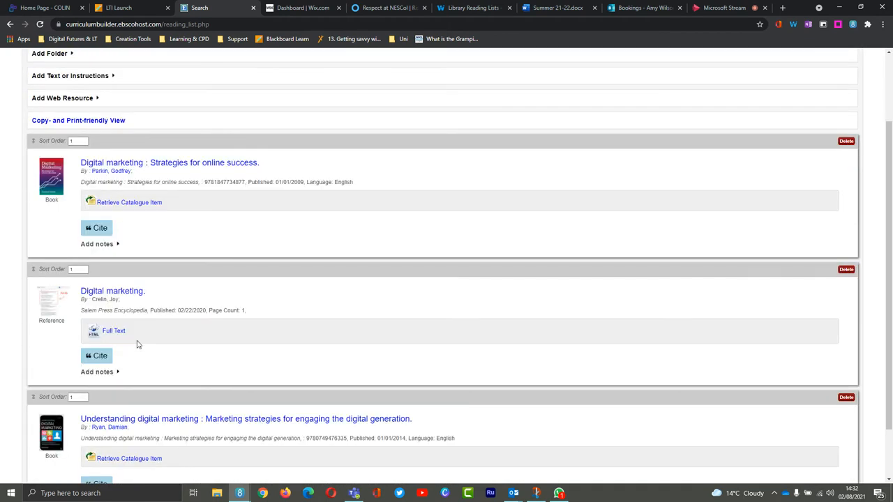
mouse_move(146, 308)
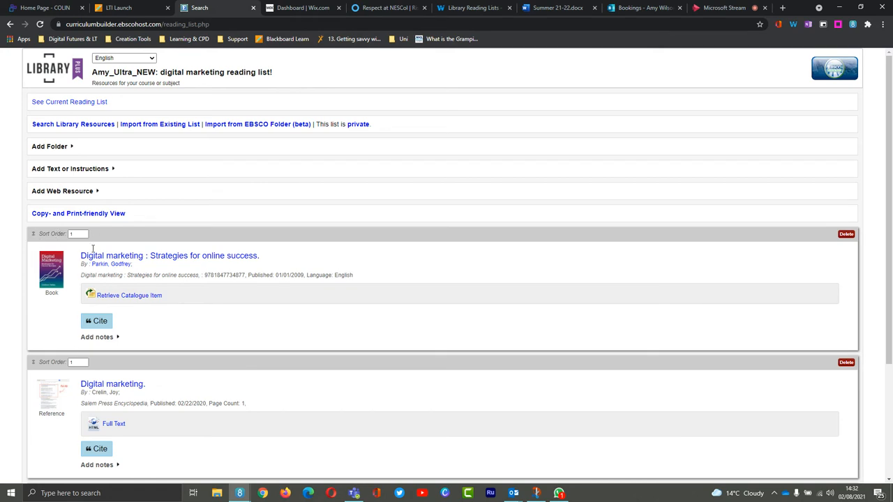
click(78, 235)
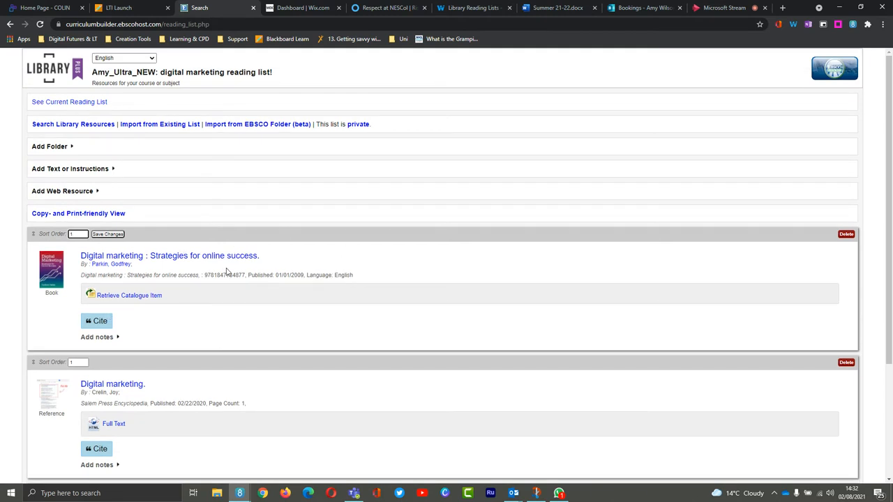
click(50, 146)
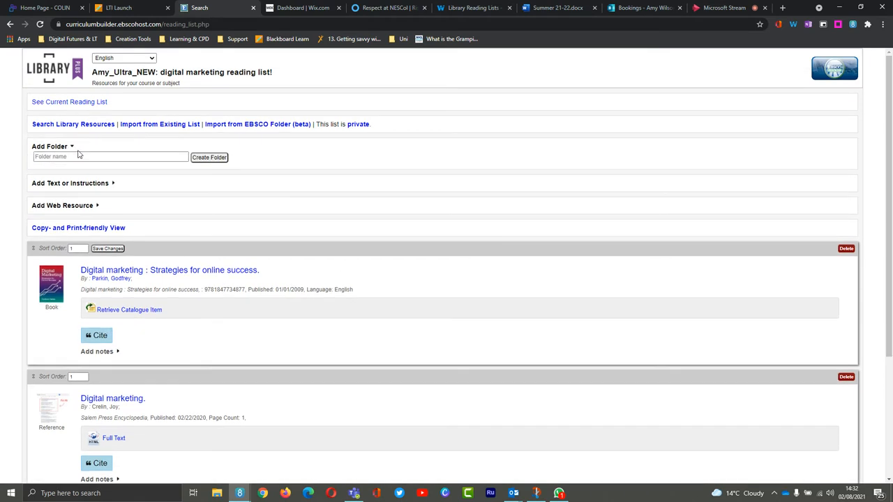
Create a Week1 folder and move 'Digital marketing: Strategies for online success' into it
click(109, 157)
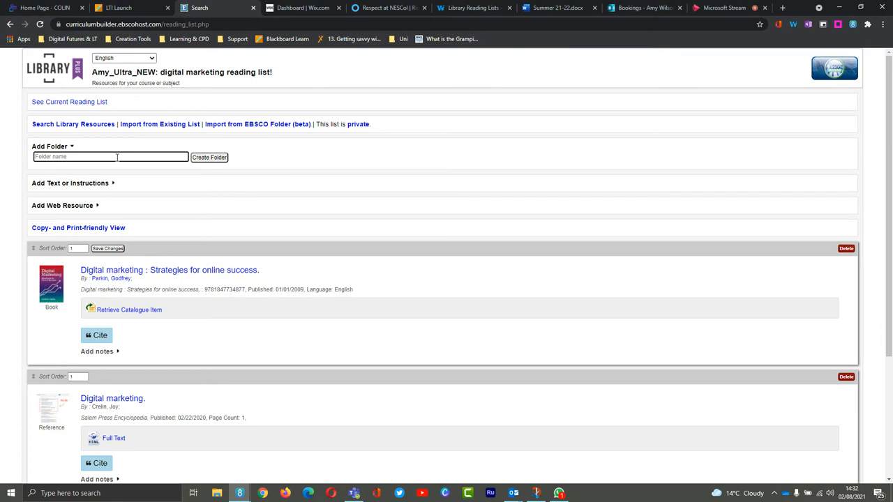
text(Week 1)
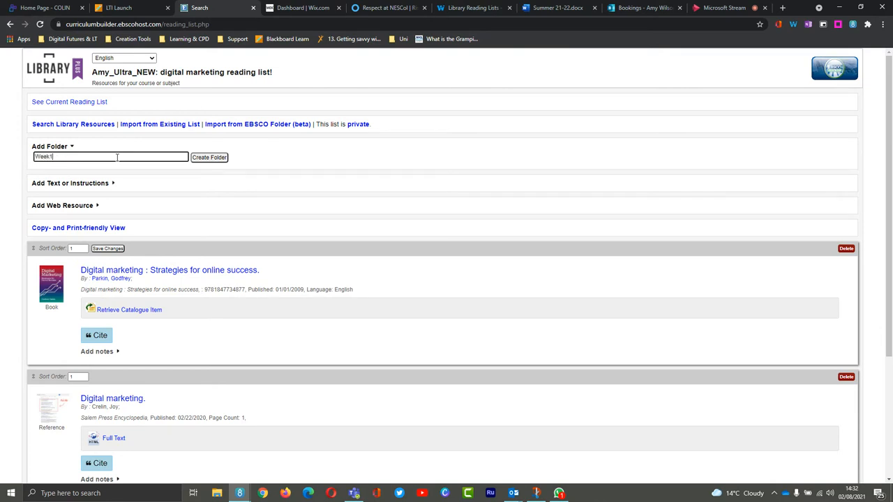
click(210, 156)
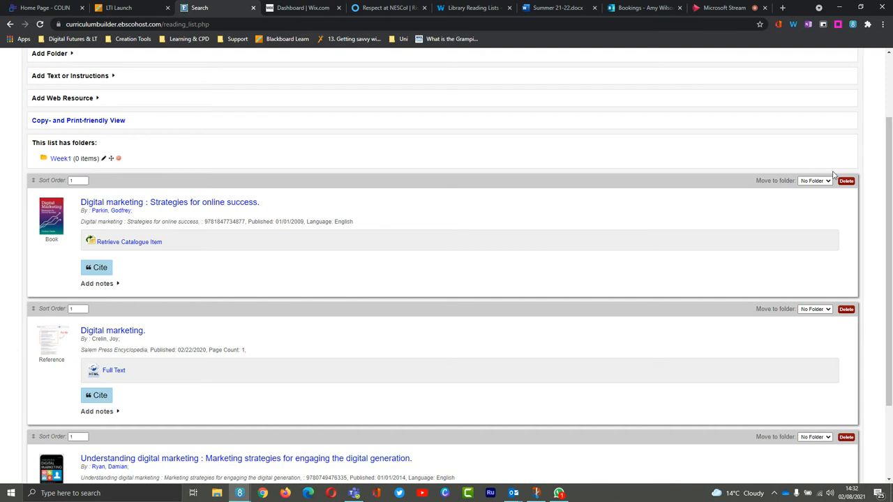
mouse_move(793, 179)
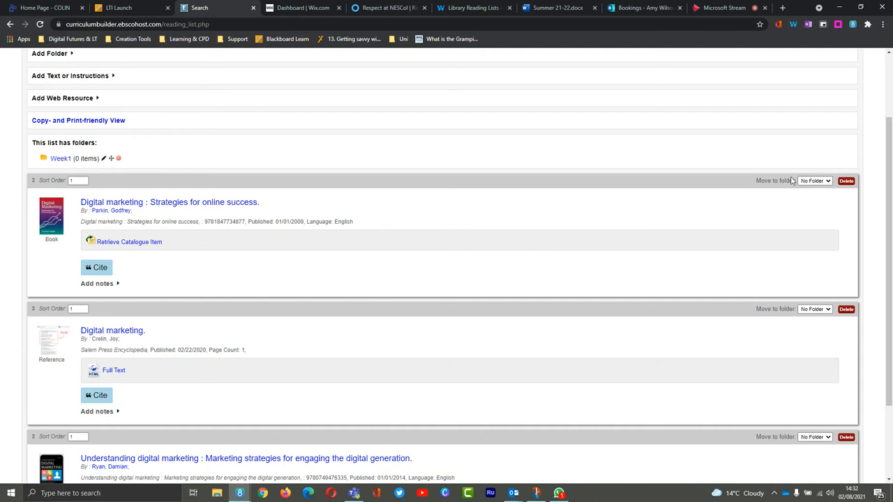
mouse_move(816, 184)
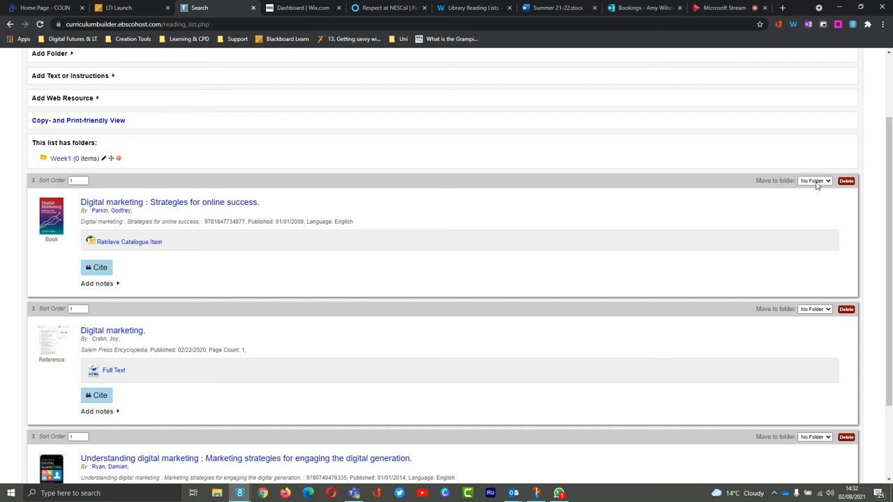
click(814, 181)
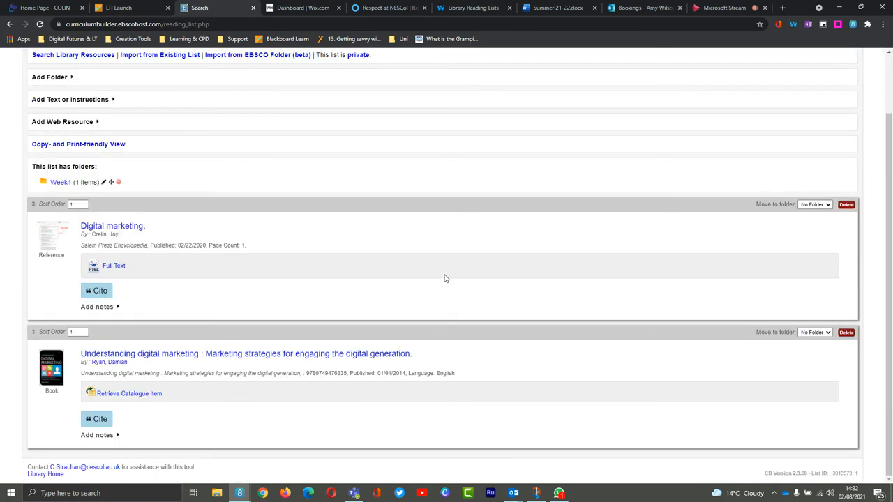
mouse_move(187, 226)
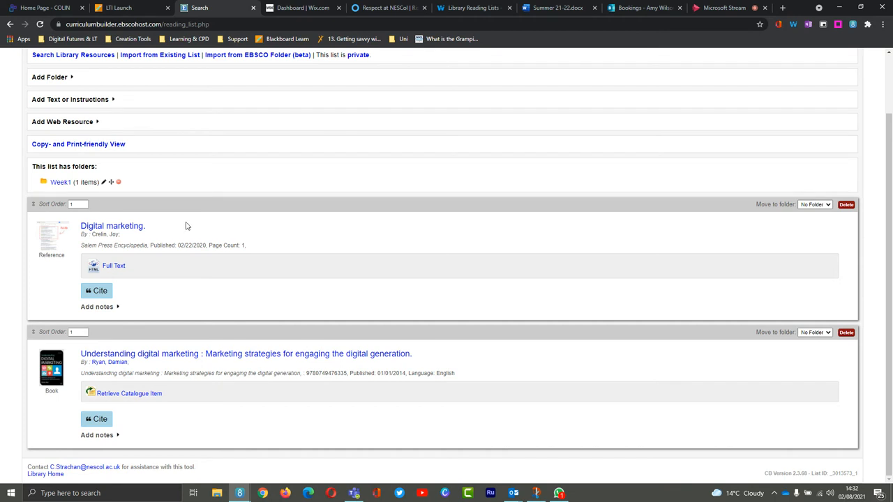
mouse_move(98, 124)
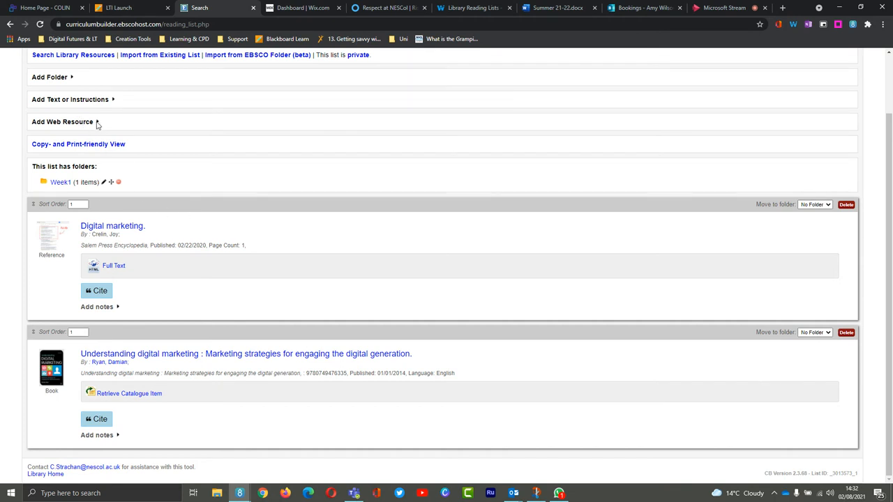
Add the wke.lt web address as a web resource titled 'Wakelet' to the reading list
click(61, 122)
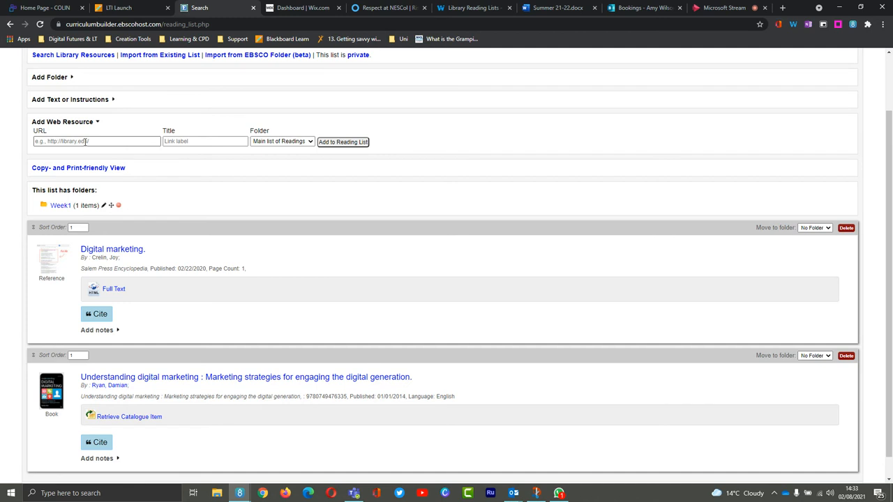
click(97, 141)
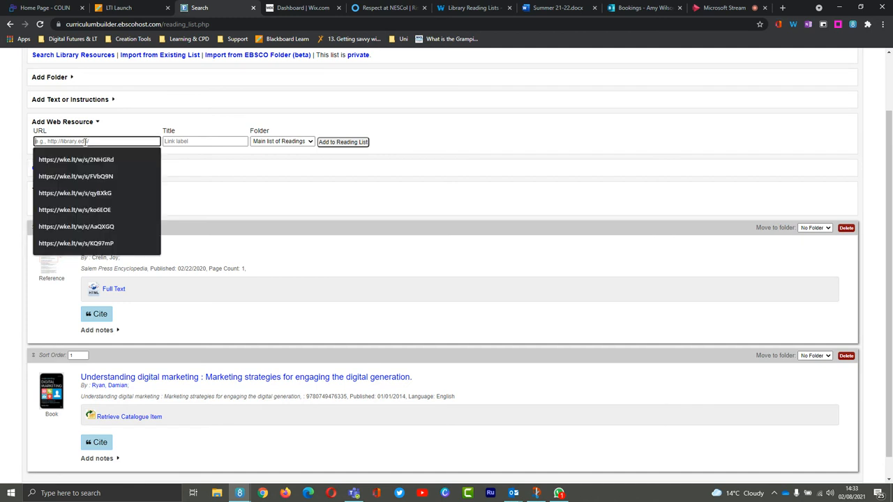
click(75, 159)
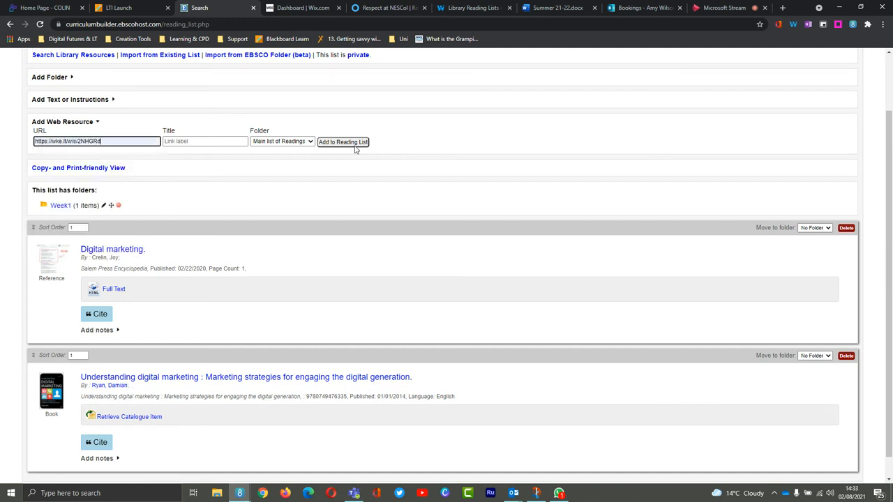
click(343, 142)
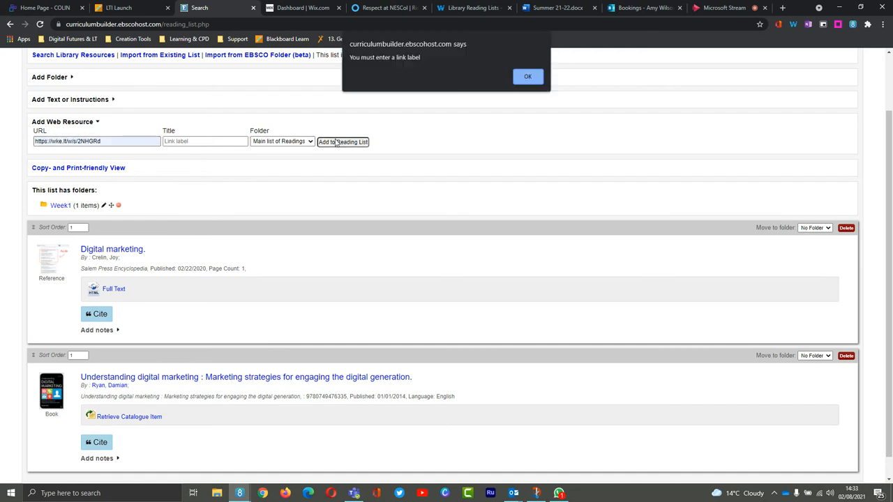
mouse_move(599, 69)
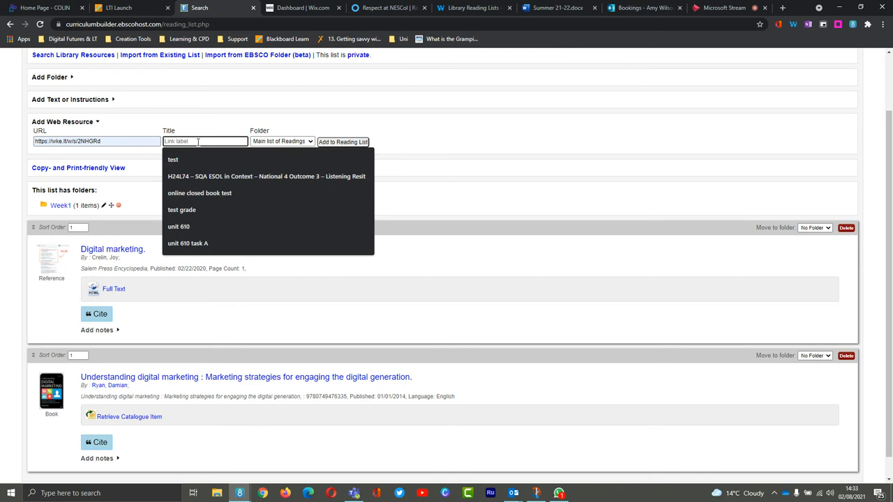
text(Wakelet)
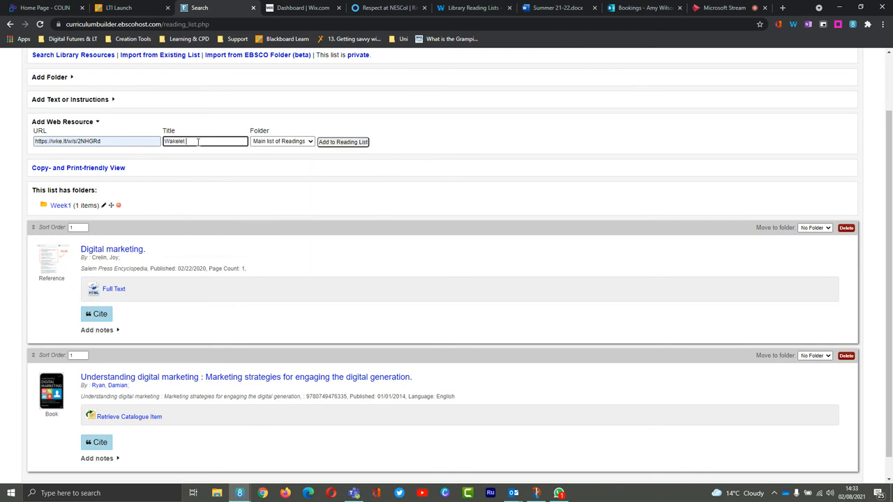
click(343, 142)
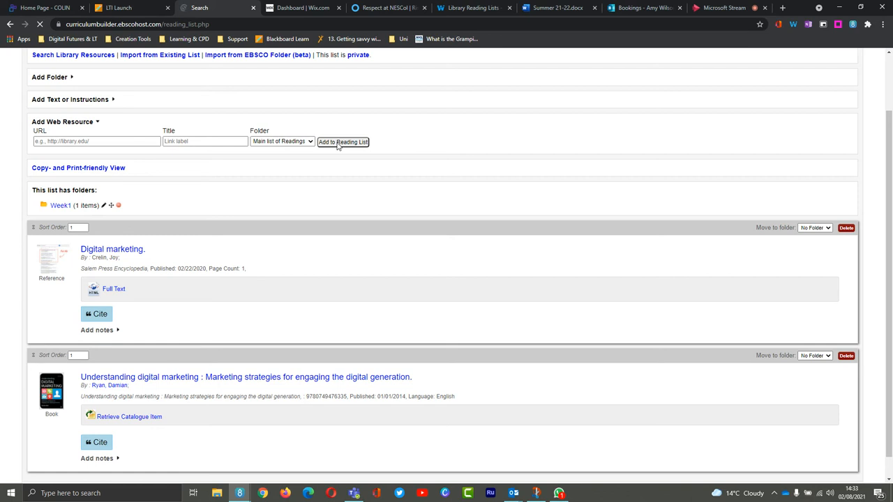
Verify the Wakelet page sits at the end of the list and check its folder choices
scroll(down, 3)
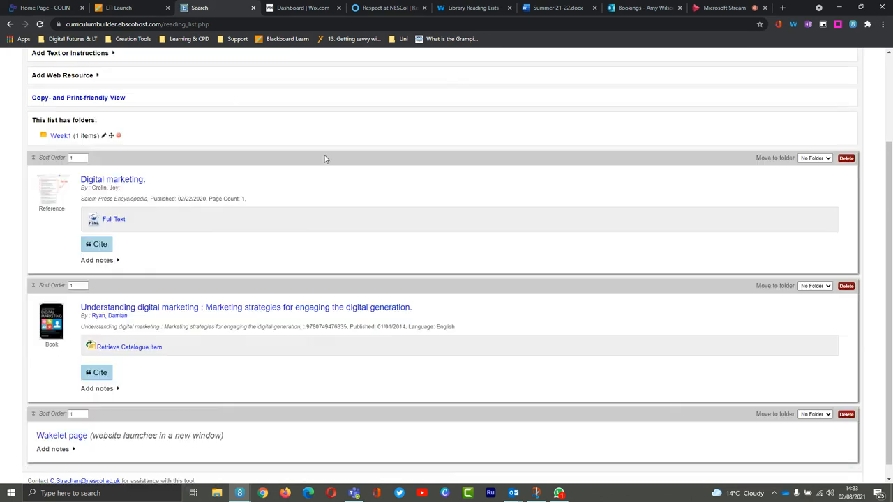
scroll(down, 3)
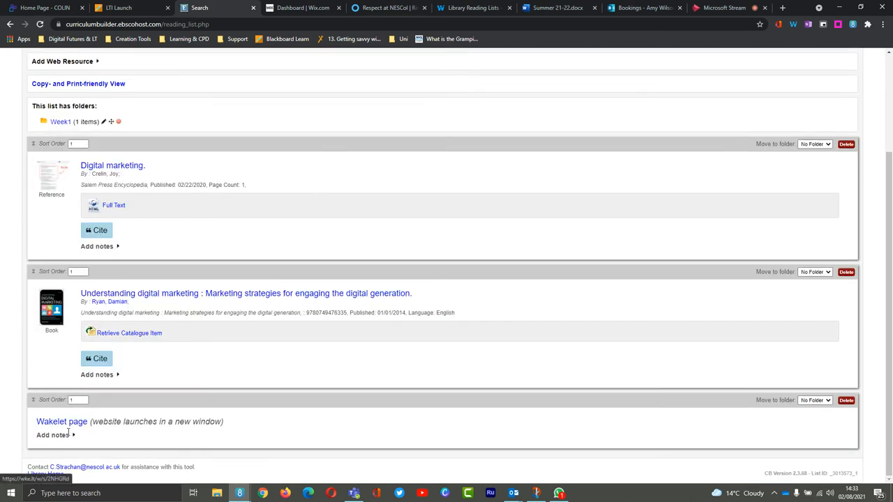
click(815, 398)
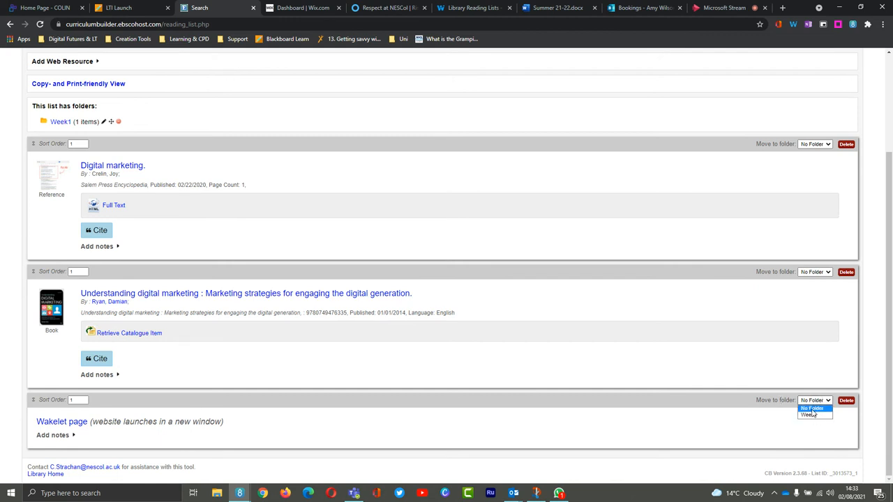
scroll(up, 3)
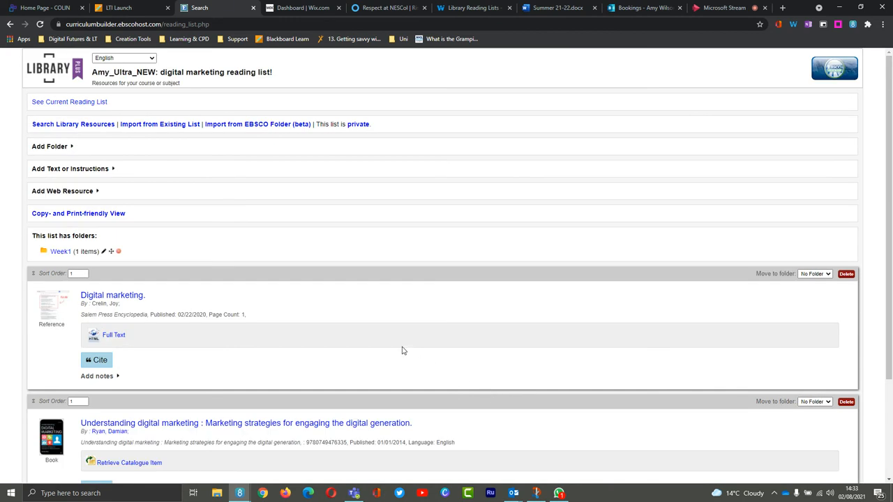
mouse_move(349, 299)
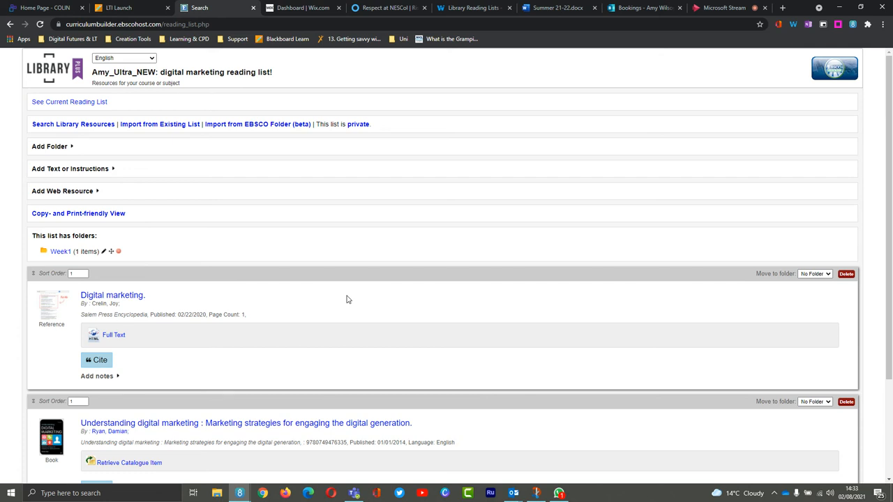
scroll(down, 3)
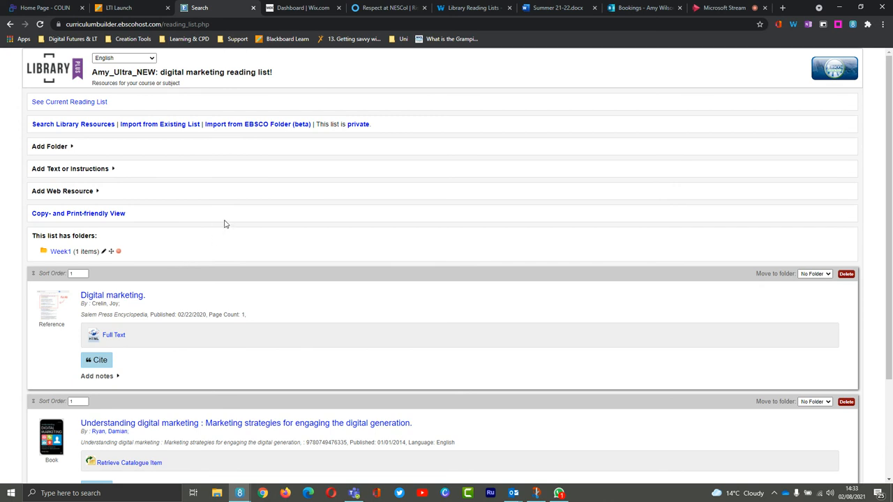
mouse_move(143, 142)
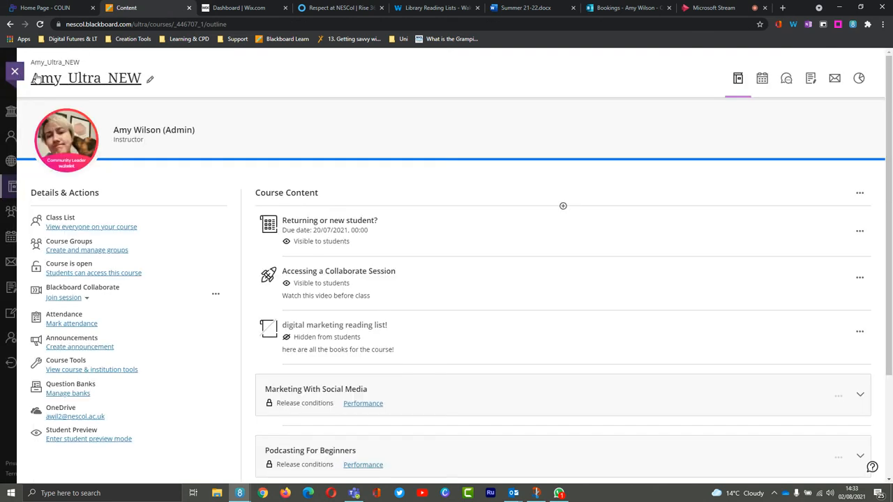
Set the reading list Visible to students and start student preview mode
click(327, 336)
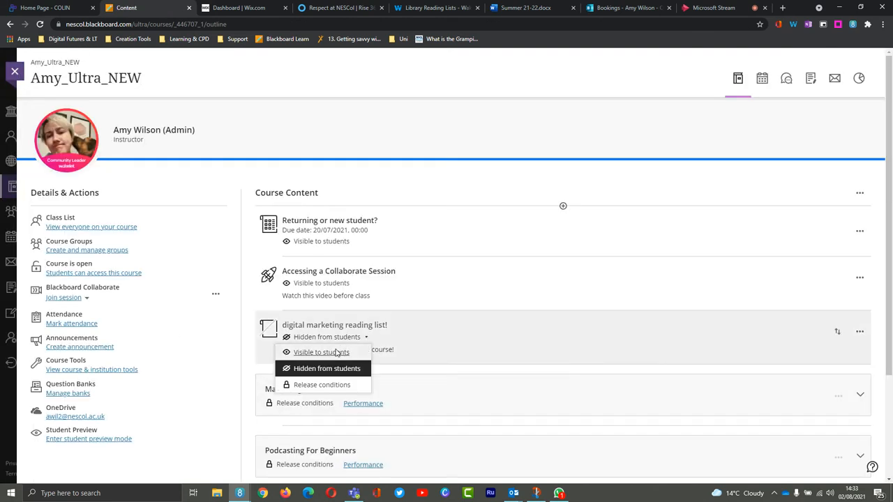
click(320, 352)
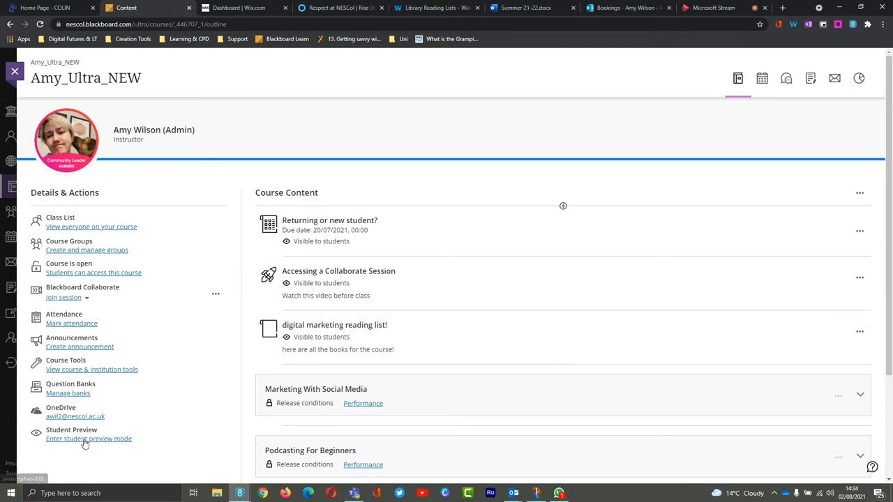
click(89, 438)
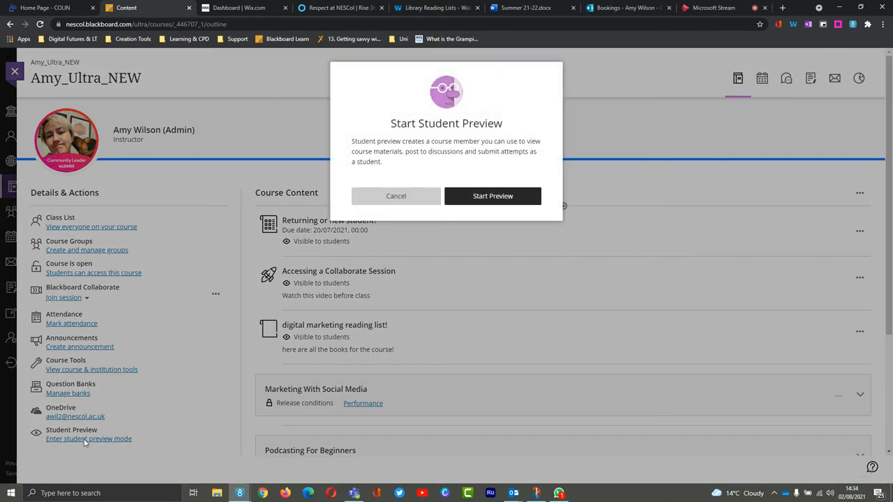
click(396, 196)
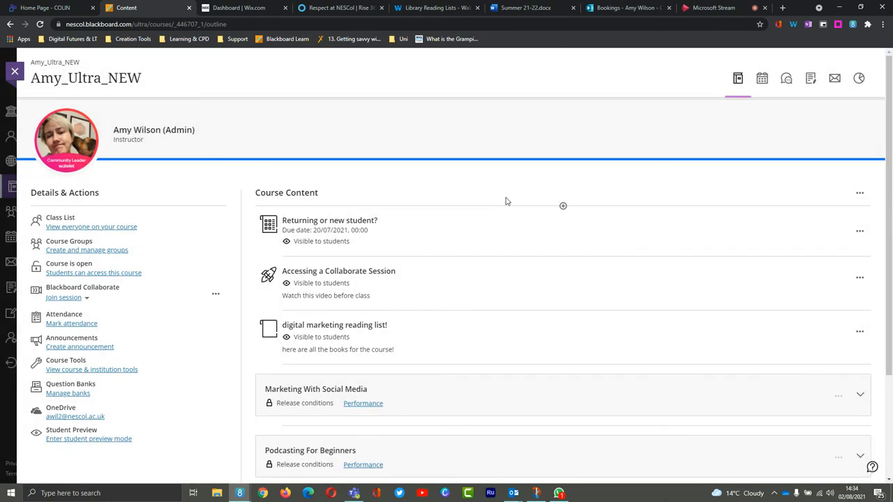
click(89, 438)
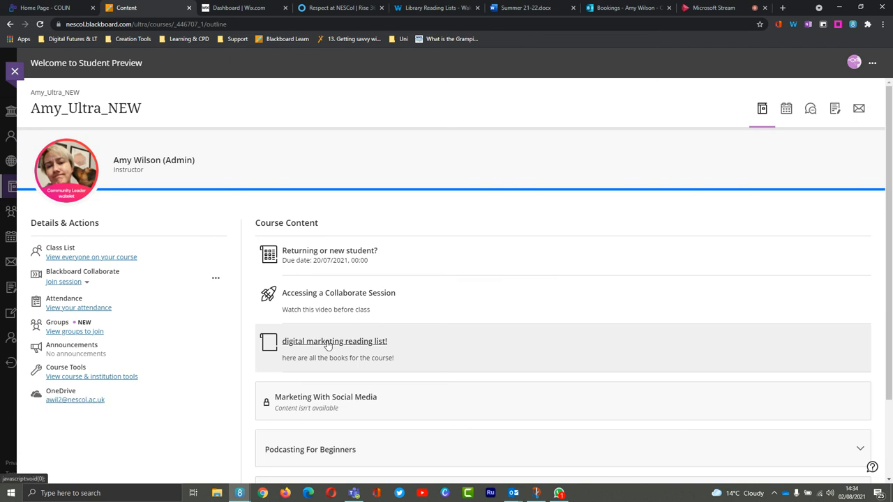
Launch the 'digital marketing reading list!' from student preview to view Week1, both books and the Wakelet page
click(335, 340)
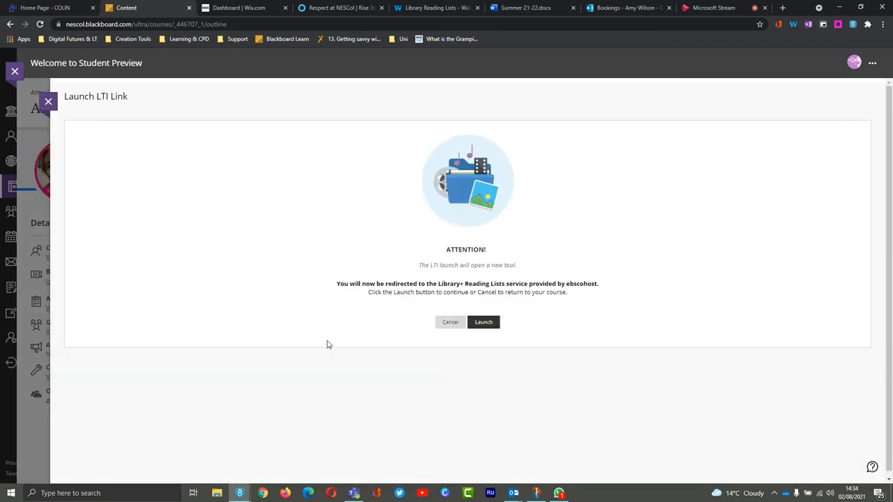
mouse_move(483, 321)
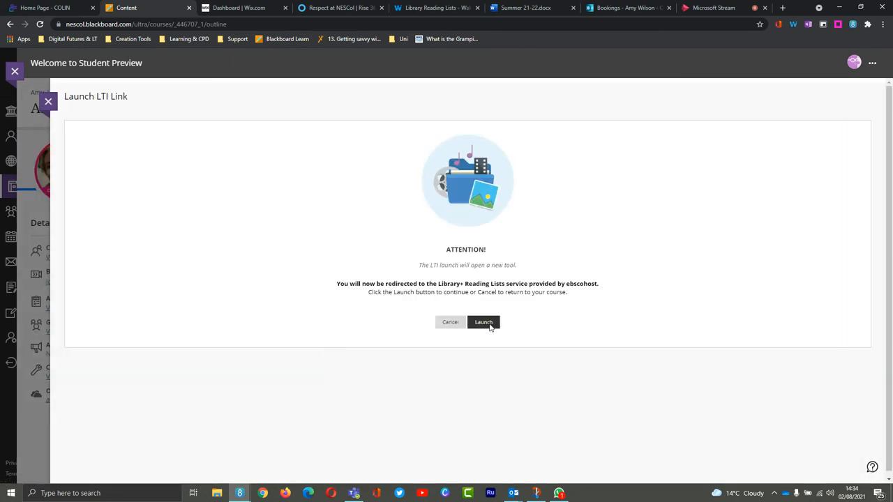
click(483, 321)
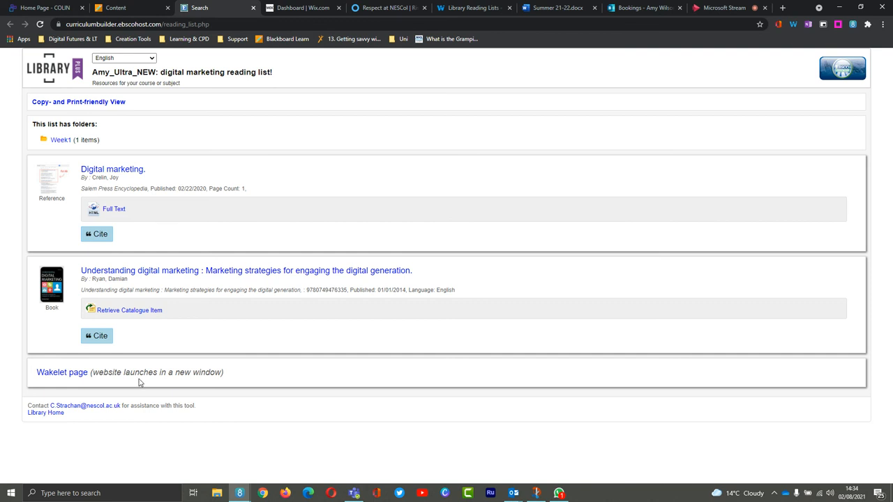
mouse_move(334, 148)
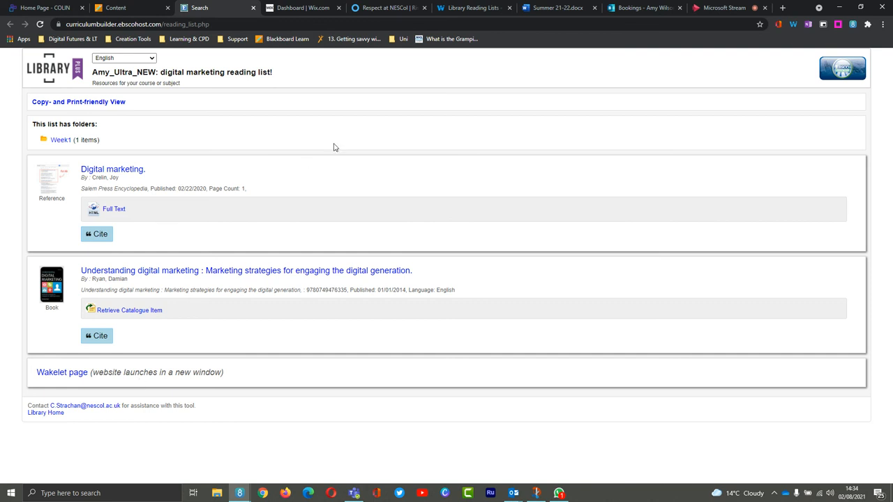